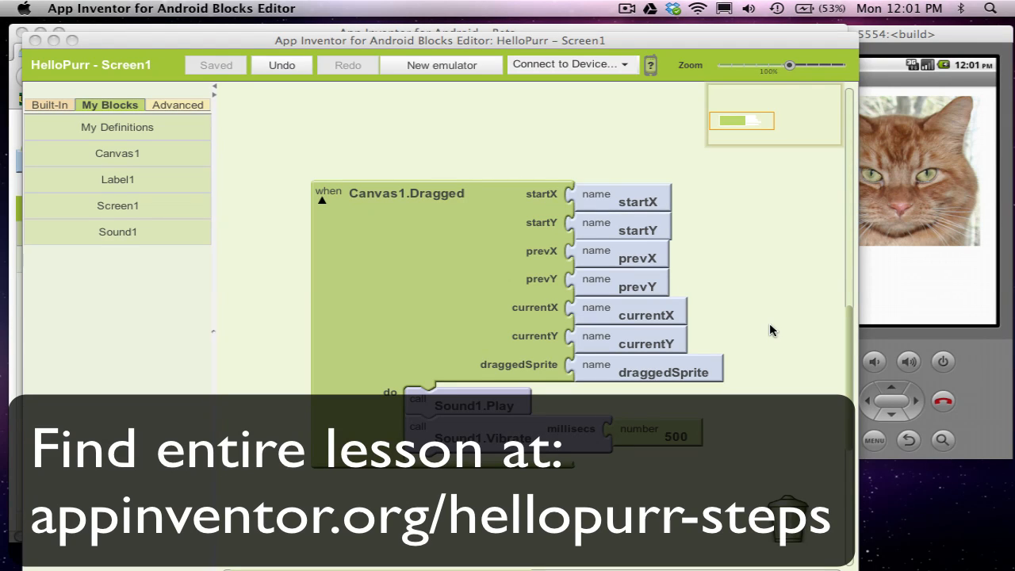
mouse_move(539, 273)
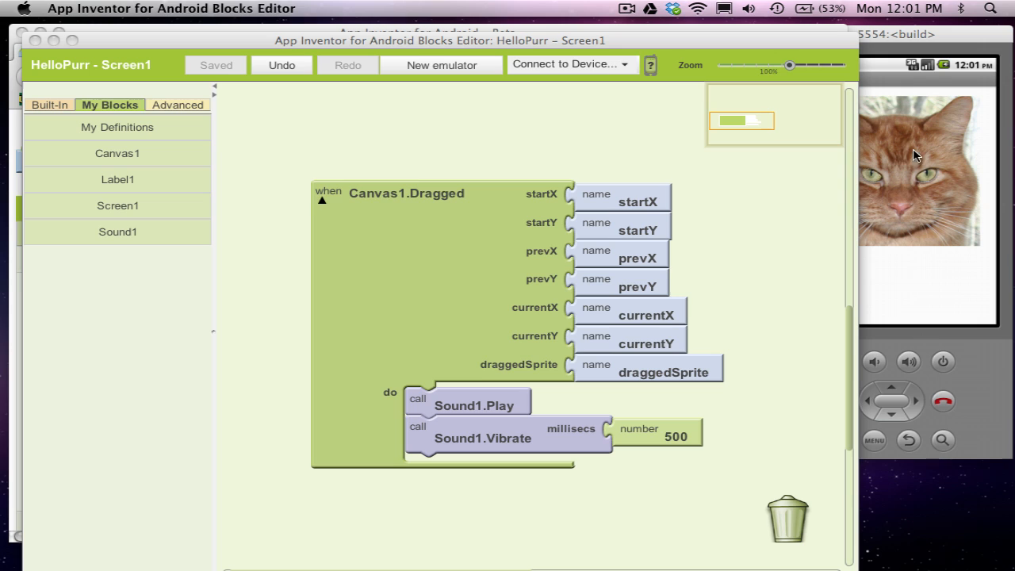
mouse_move(744, 197)
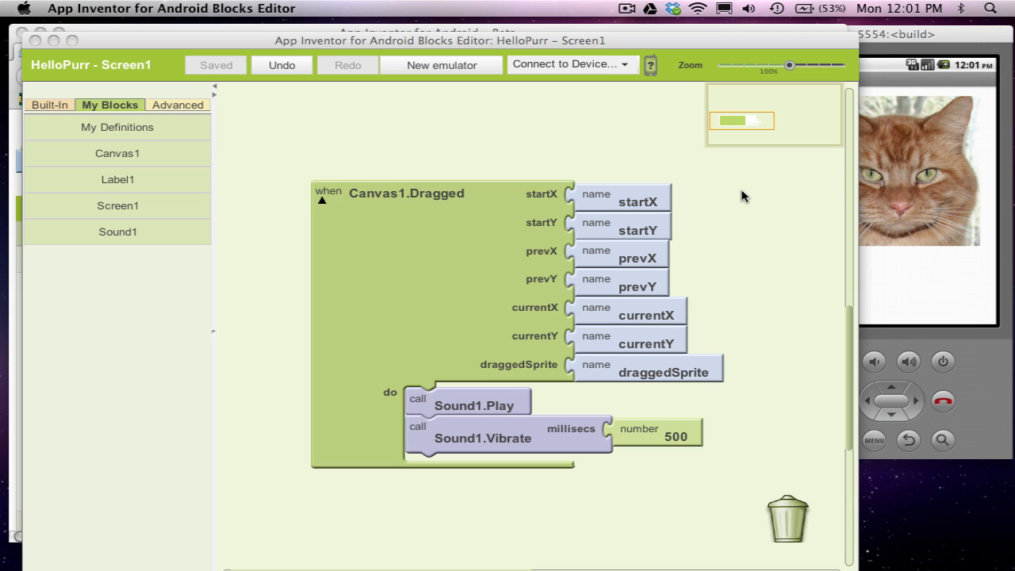
mouse_move(507, 400)
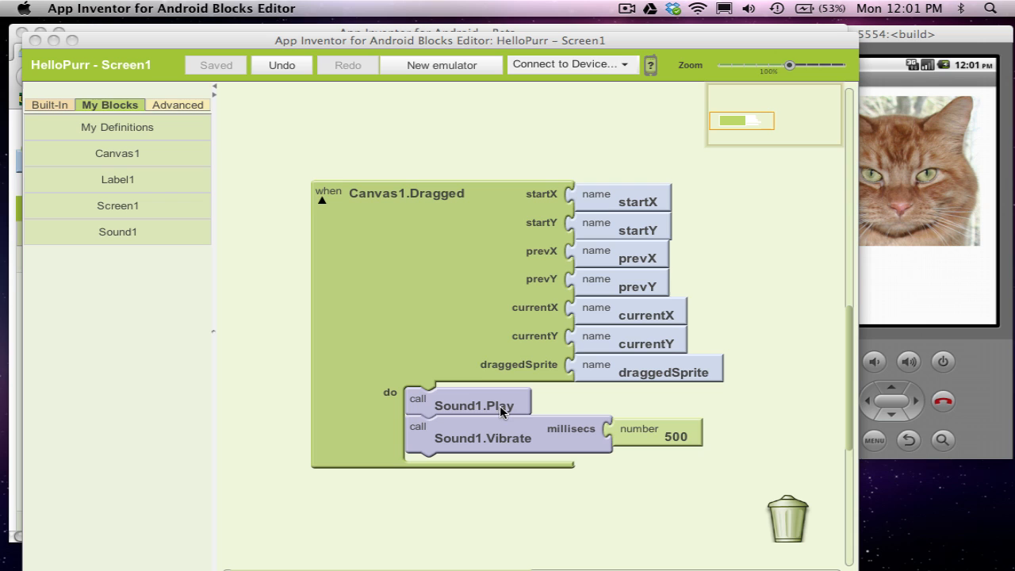
Step: Bring the emulator showing the Pet the Kitty screen in front of the Blocks Editor
click(895, 33)
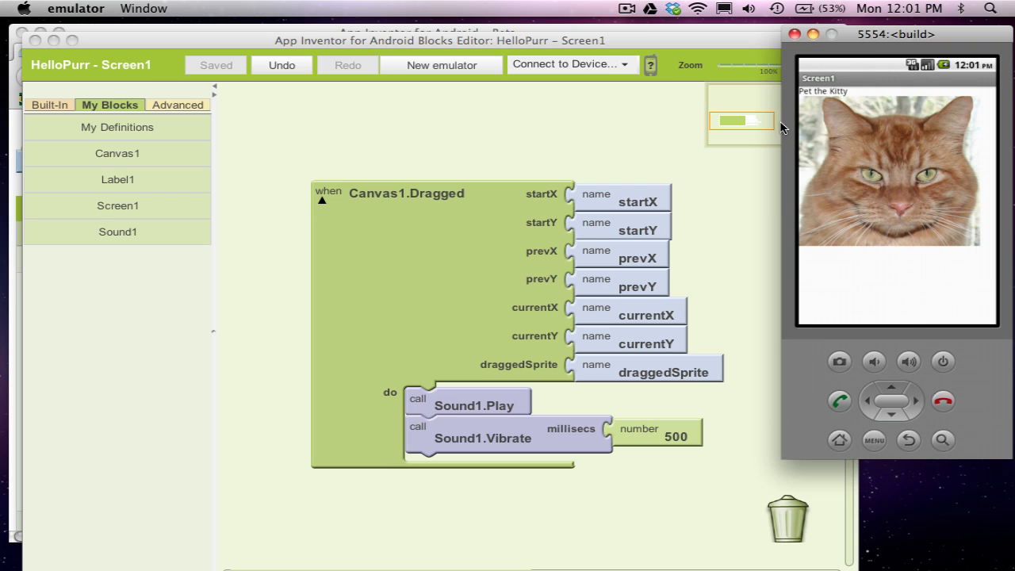
mouse_move(620, 168)
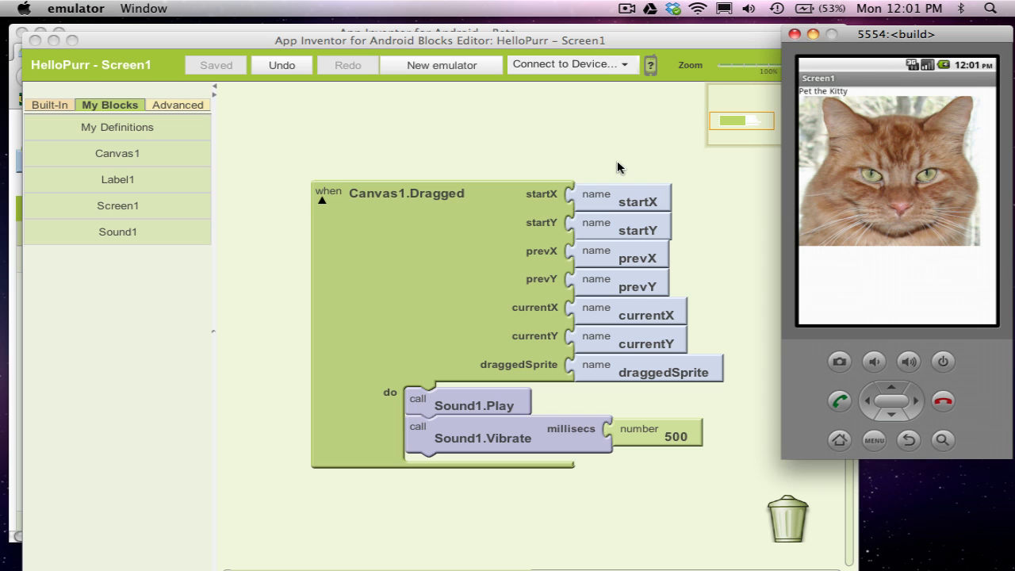
mouse_move(283, 31)
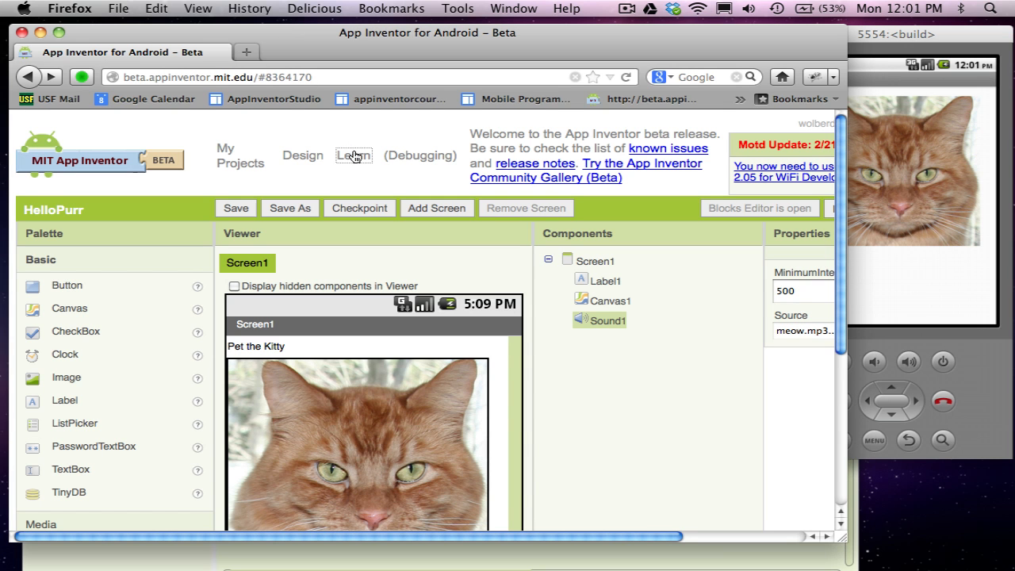
Step: Navigate Learn > Setup > Build apps with Android Device > Connect over wifi to the companion QR code
click(352, 156)
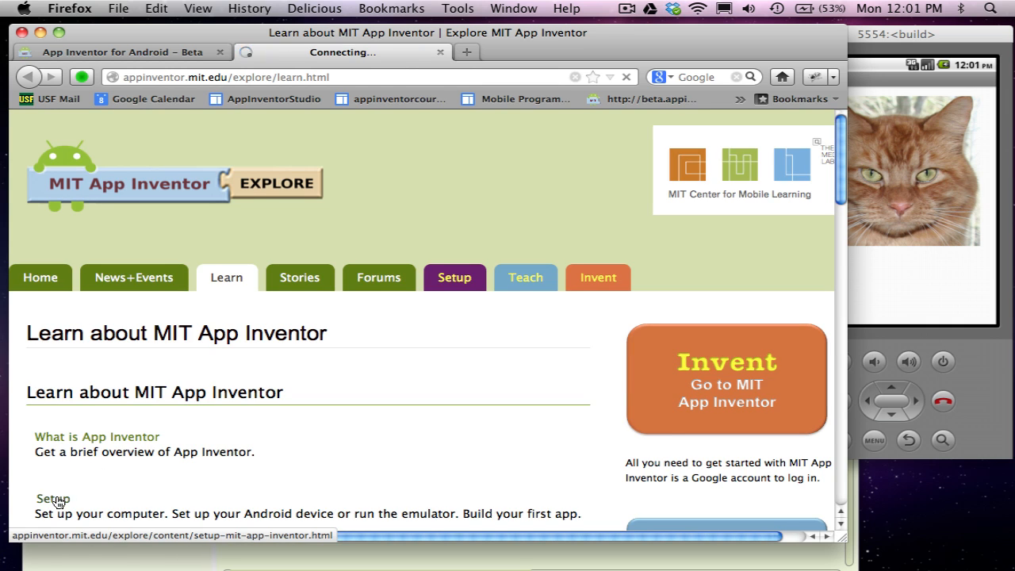
click(53, 498)
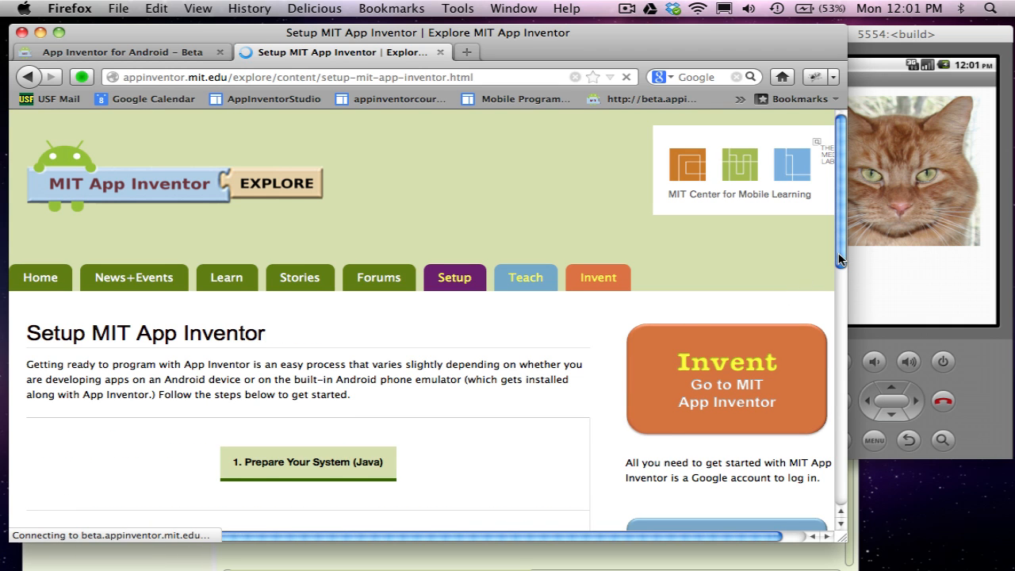
scroll(down, 3)
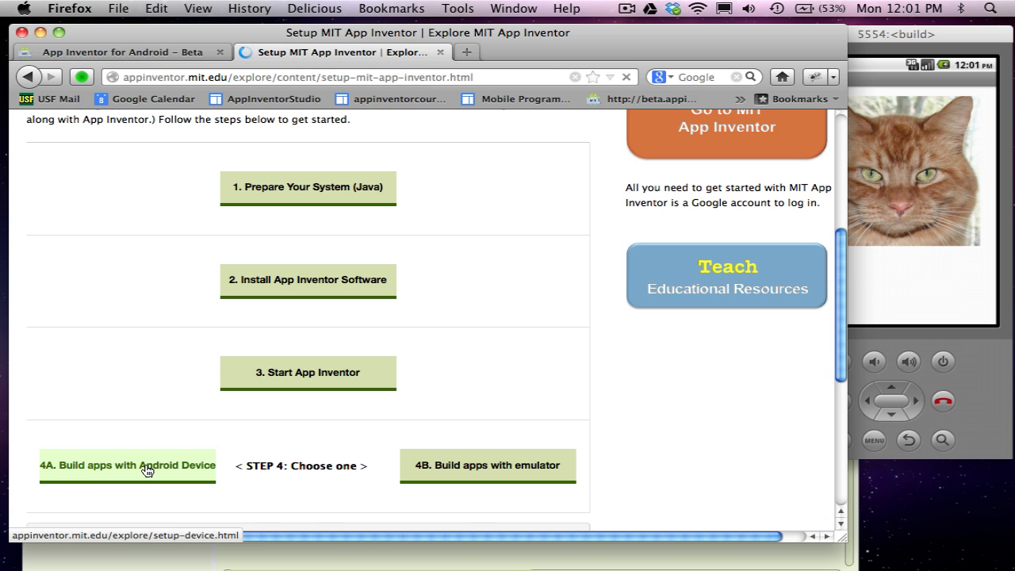
click(127, 466)
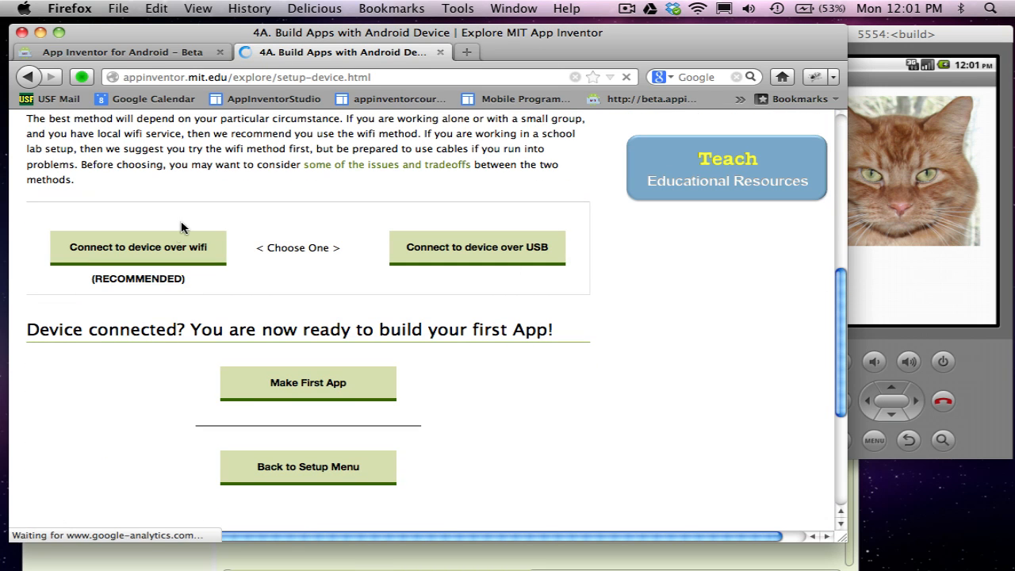
click(136, 248)
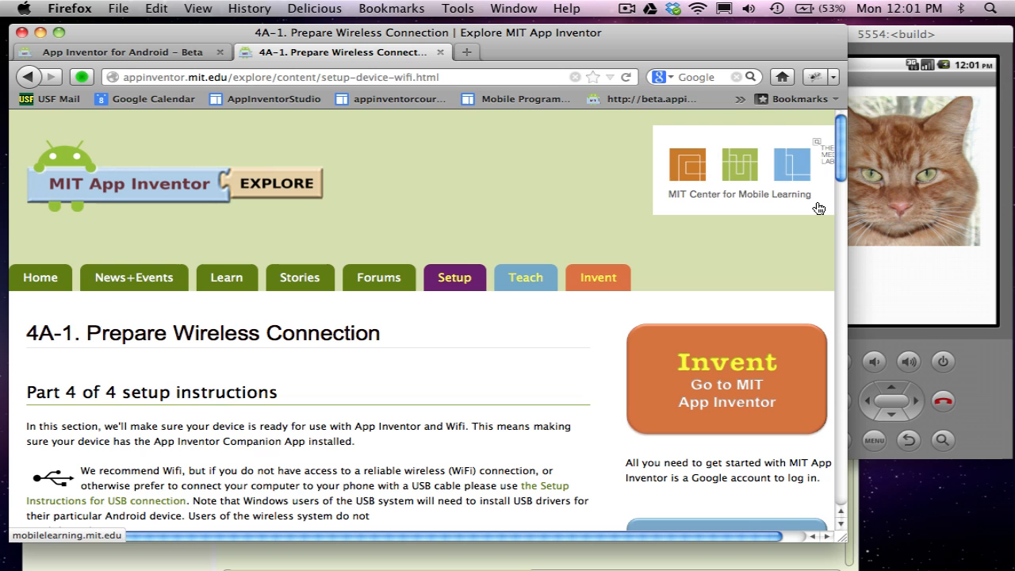
scroll(down, 3)
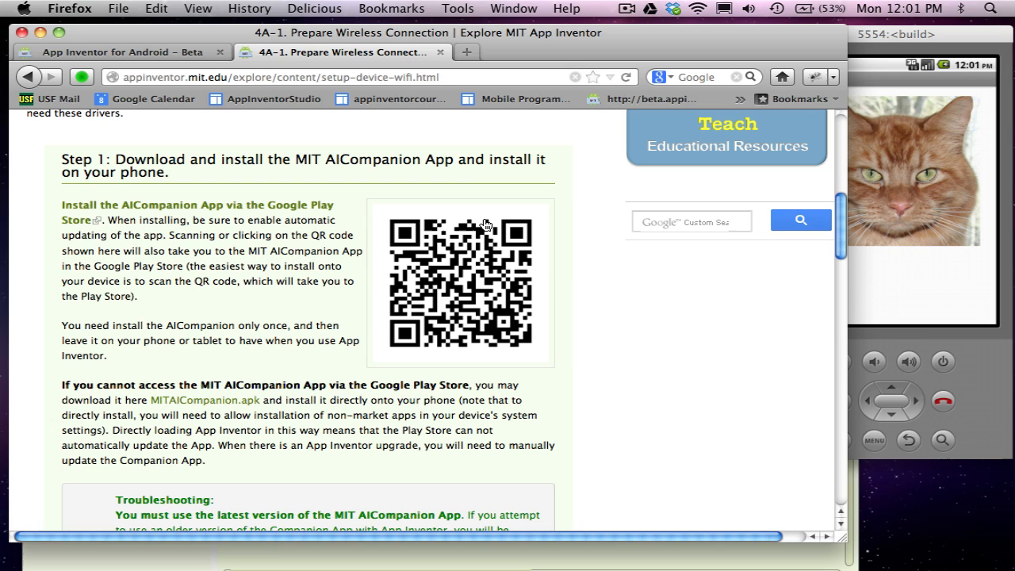
mouse_move(547, 298)
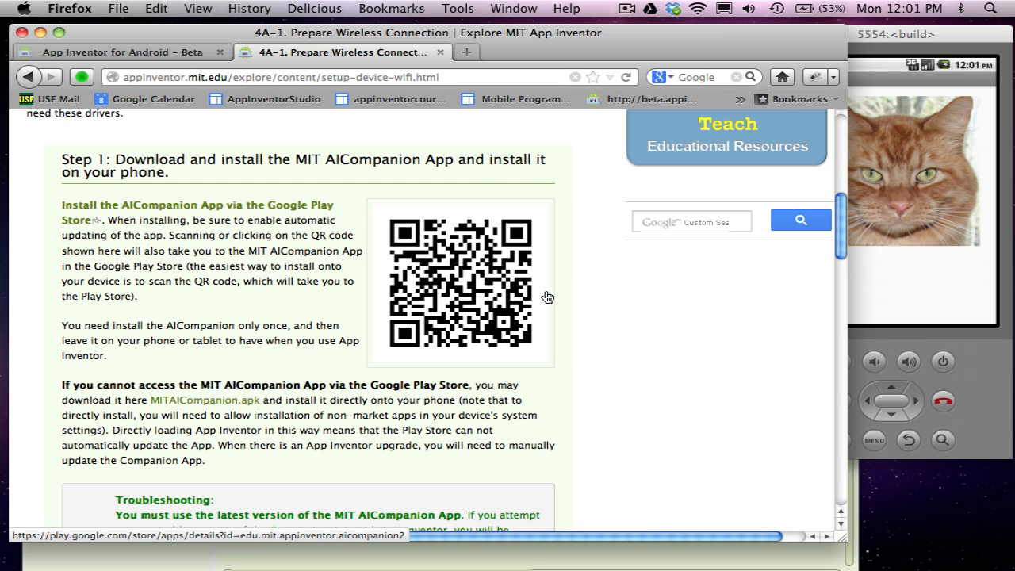
mouse_move(555, 302)
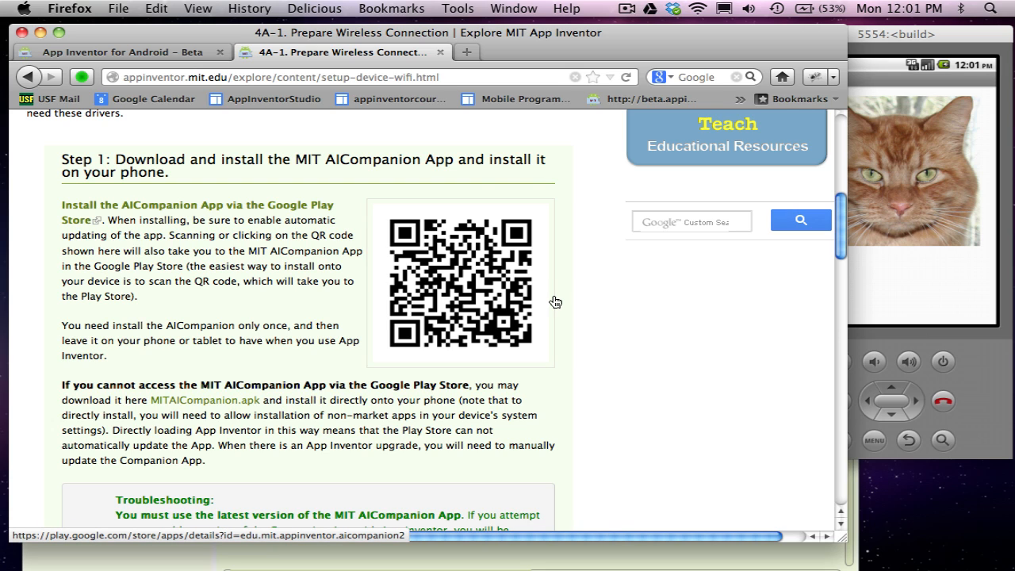
mouse_move(457, 261)
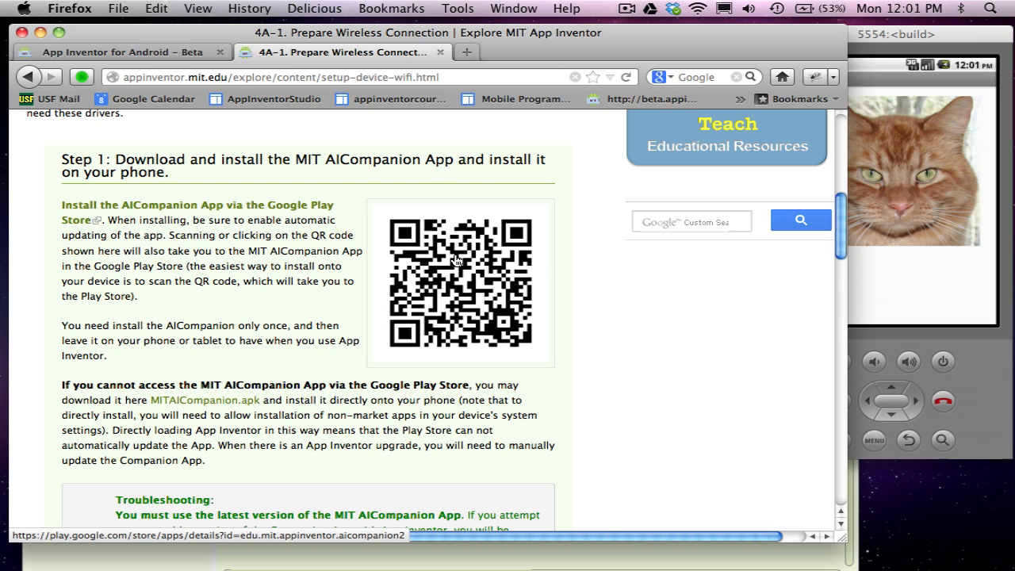
mouse_move(555, 327)
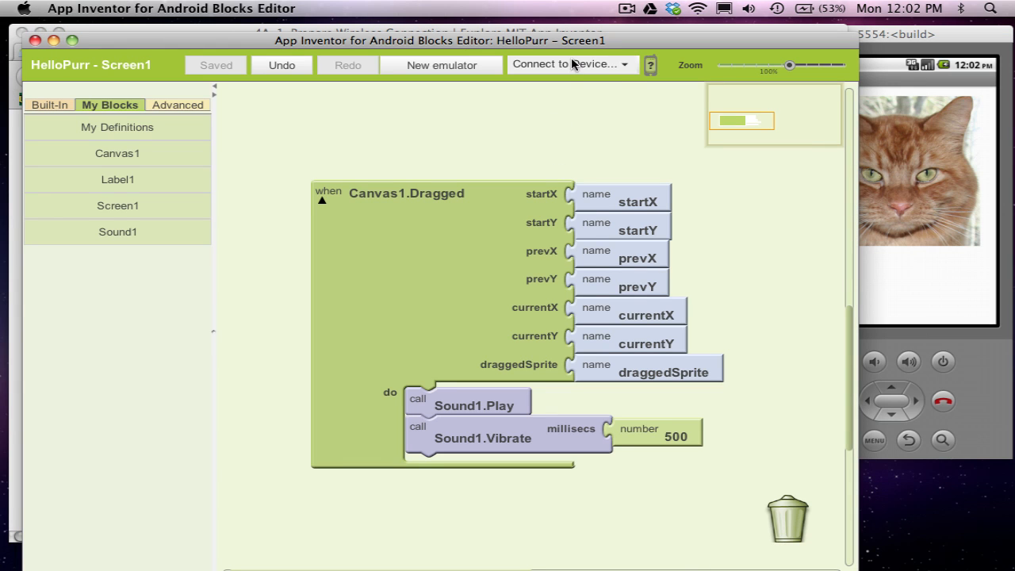
Step: Connect HelloPurr to the phone over WiFi and confirm WiFi is checked in the device list
click(569, 63)
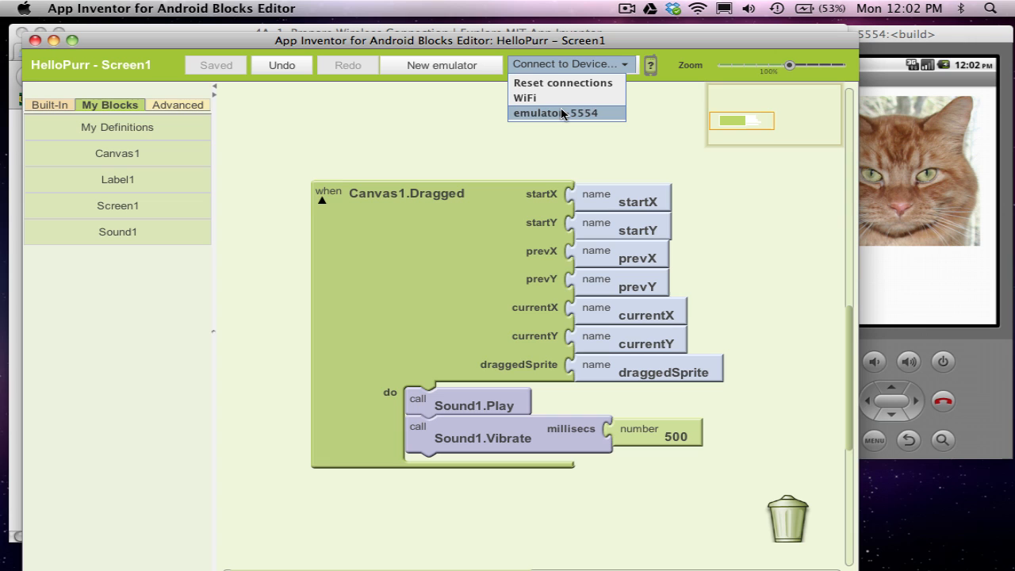
mouse_move(552, 98)
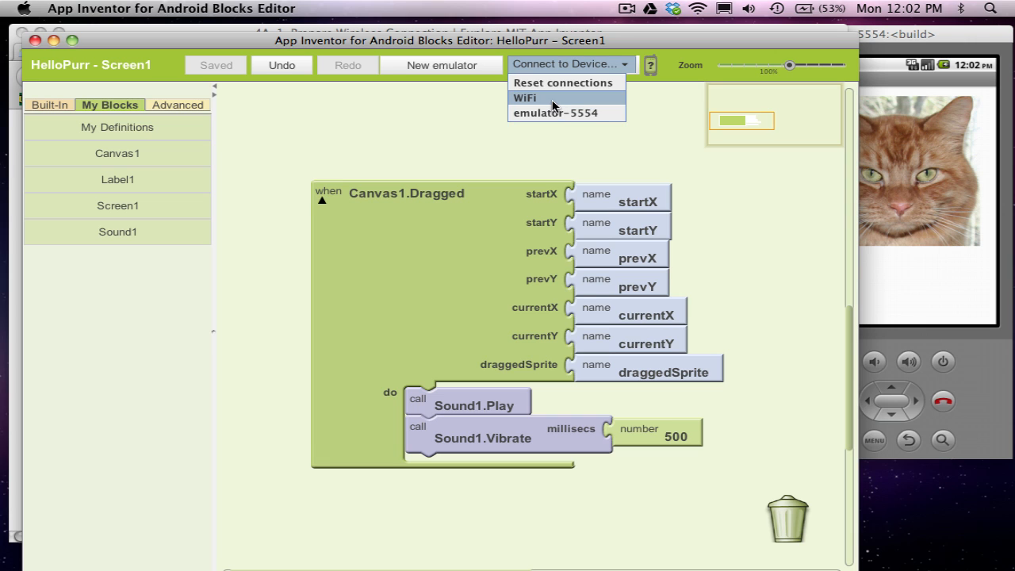
click(525, 98)
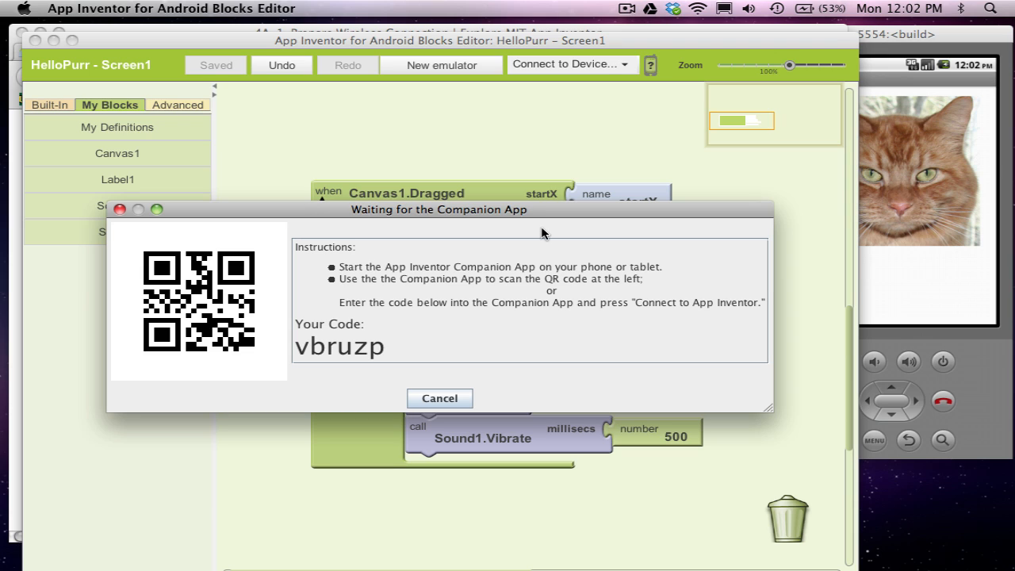
click(439, 398)
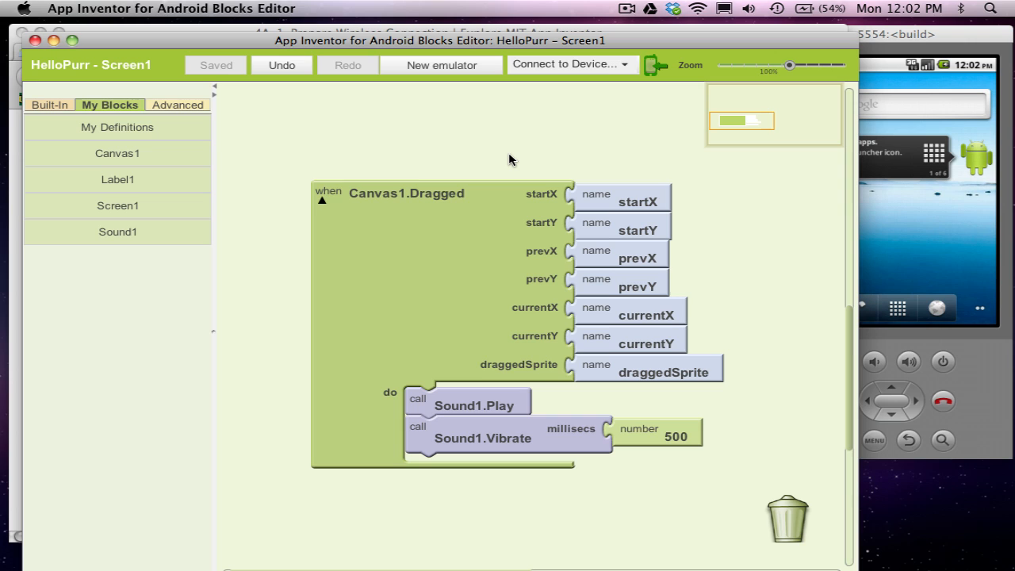
mouse_move(550, 162)
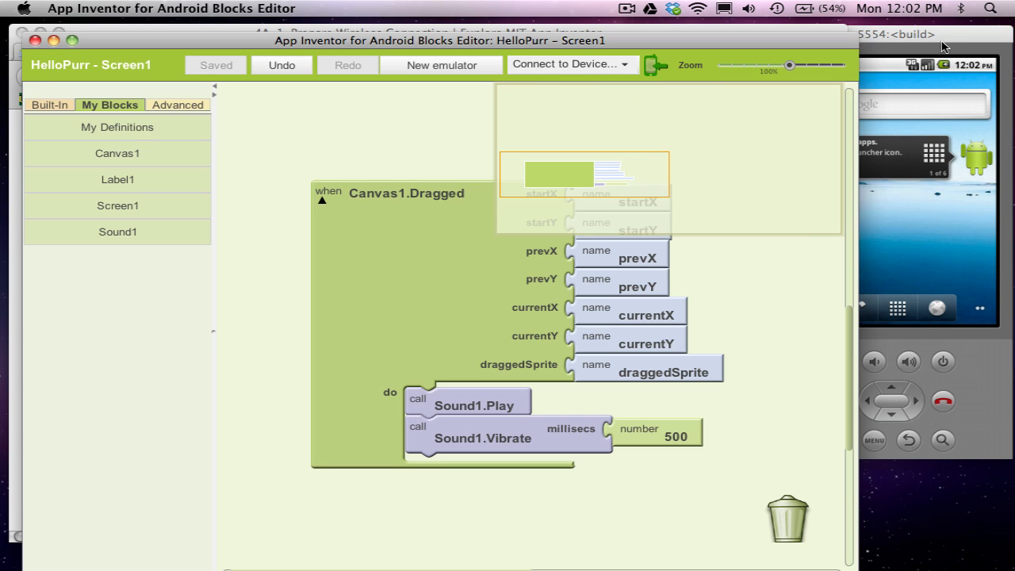
mouse_move(555, 71)
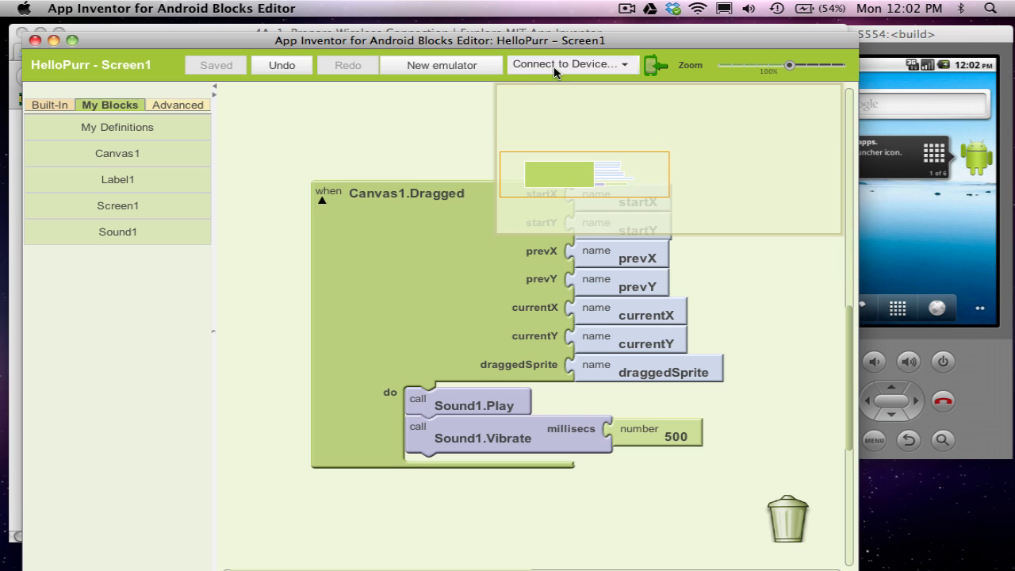
click(565, 64)
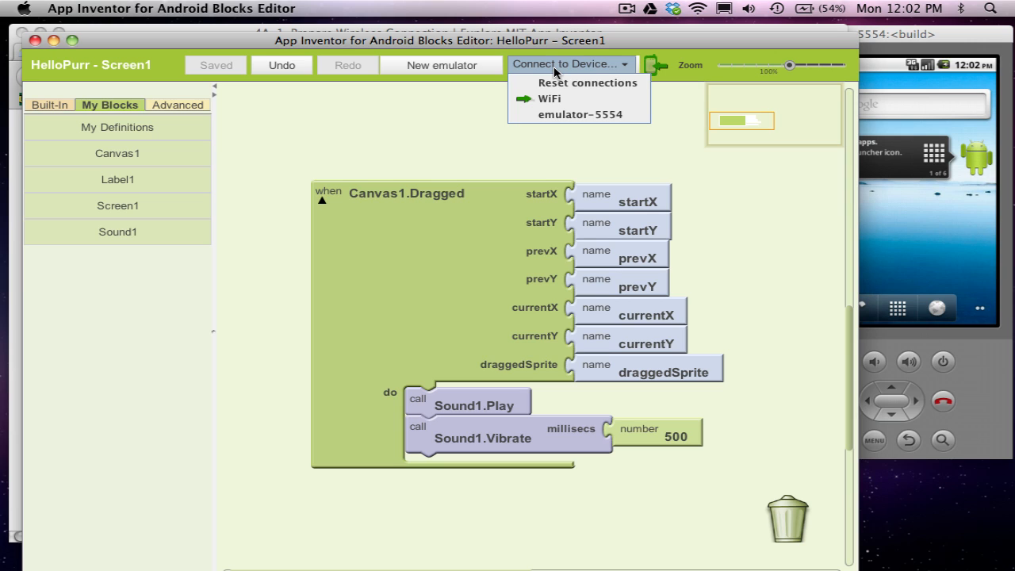
mouse_move(452, 104)
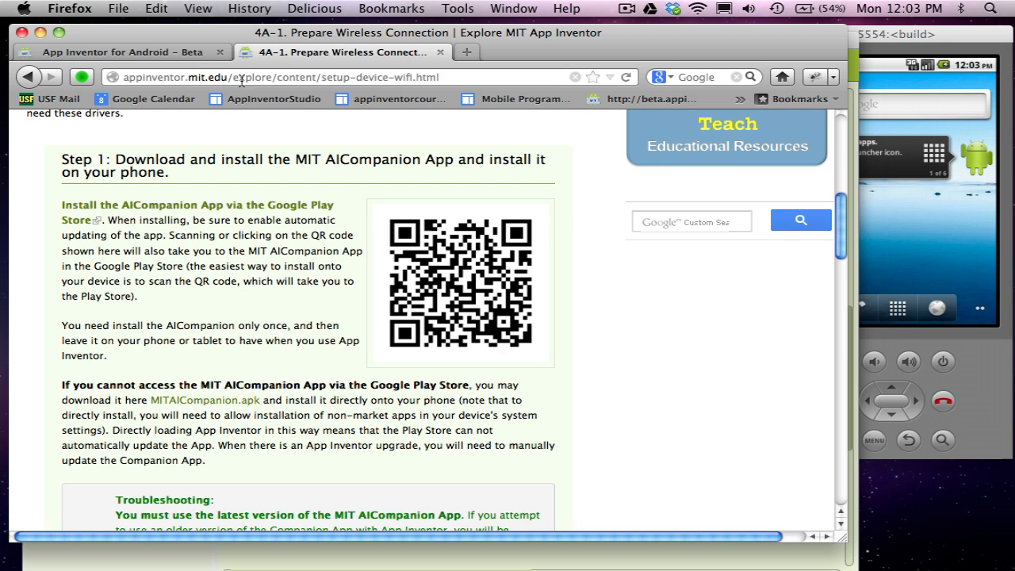
Step: From the Designer, package HelloPurr and download it to the connected phone
click(124, 51)
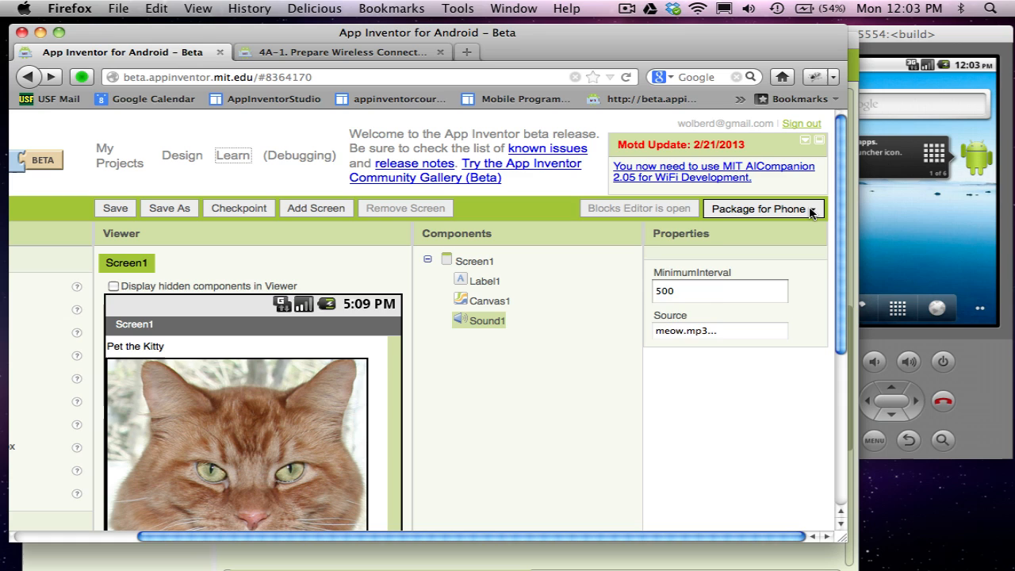
click(758, 209)
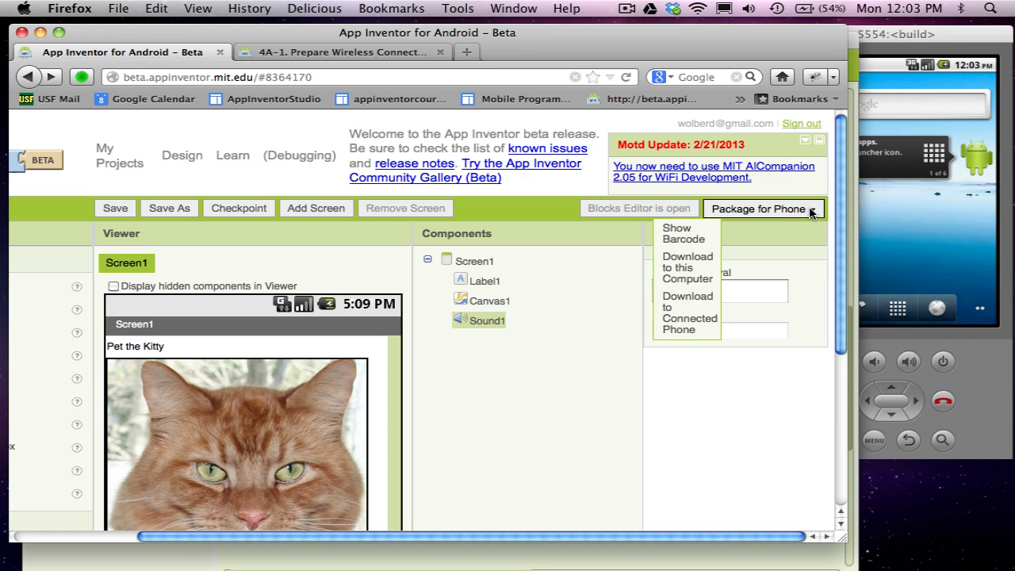
mouse_move(687, 267)
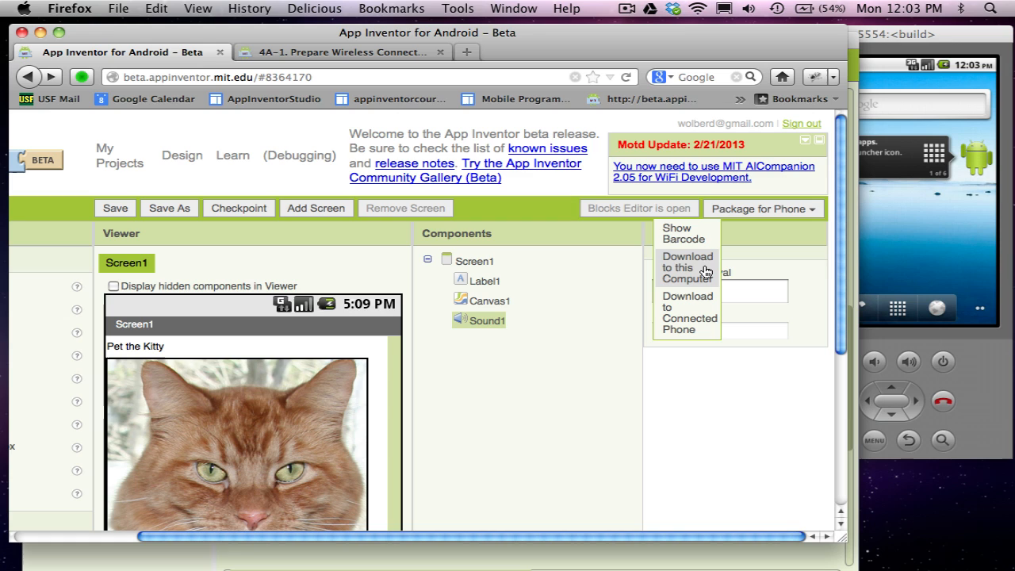
mouse_move(696, 305)
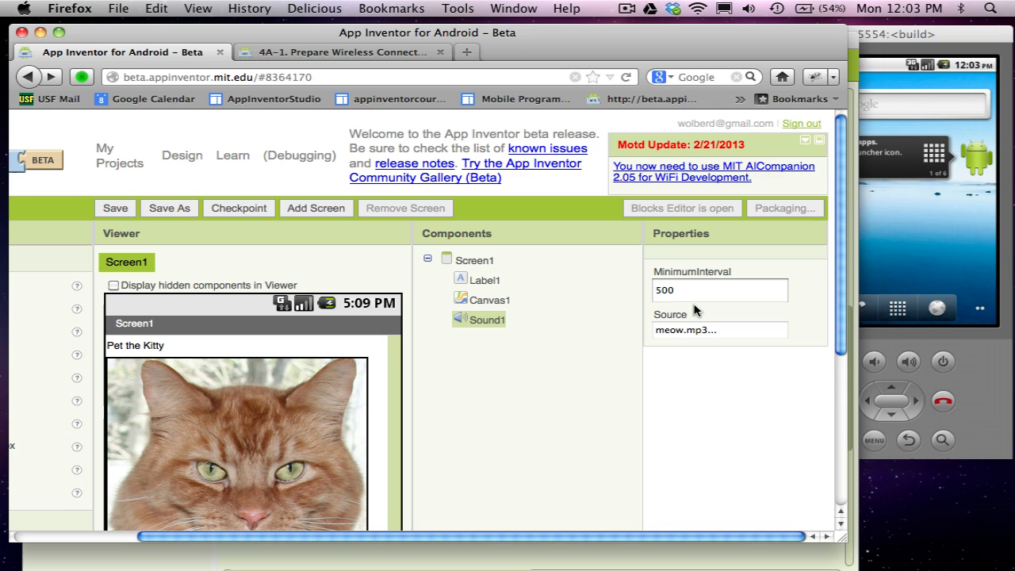
click(783, 208)
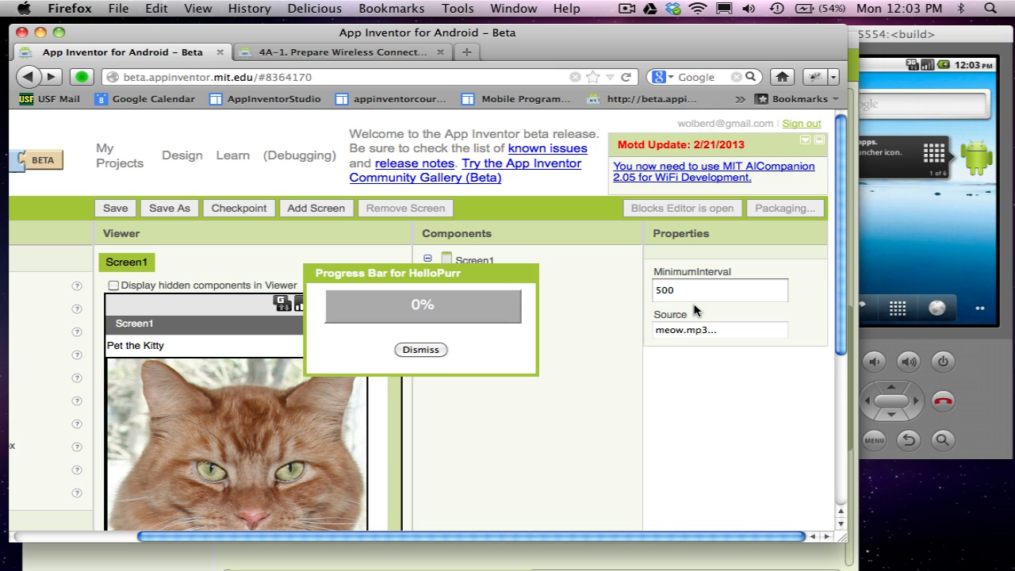